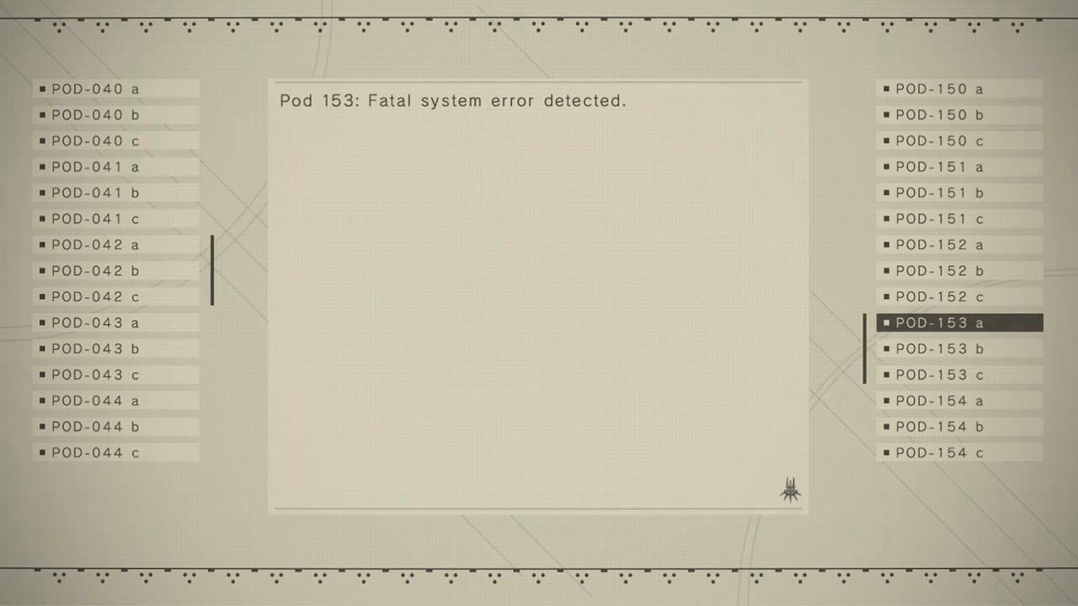
# Step: Browse the in-game system menu, scrolling down through its option lists
pyautogui.click(958, 349)
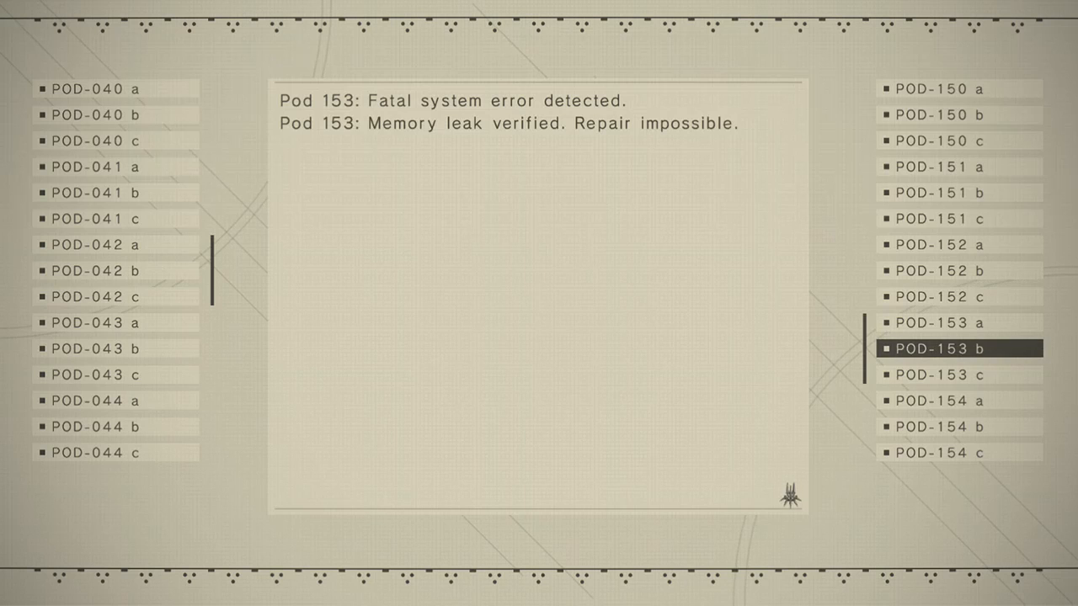
pyautogui.write('P')
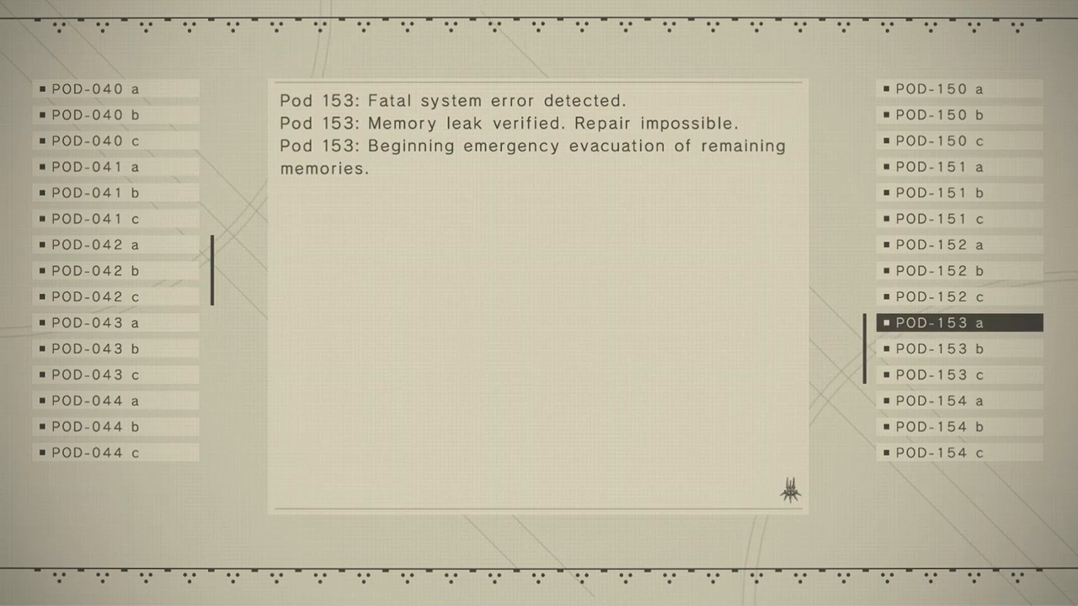
pyautogui.click(963, 324)
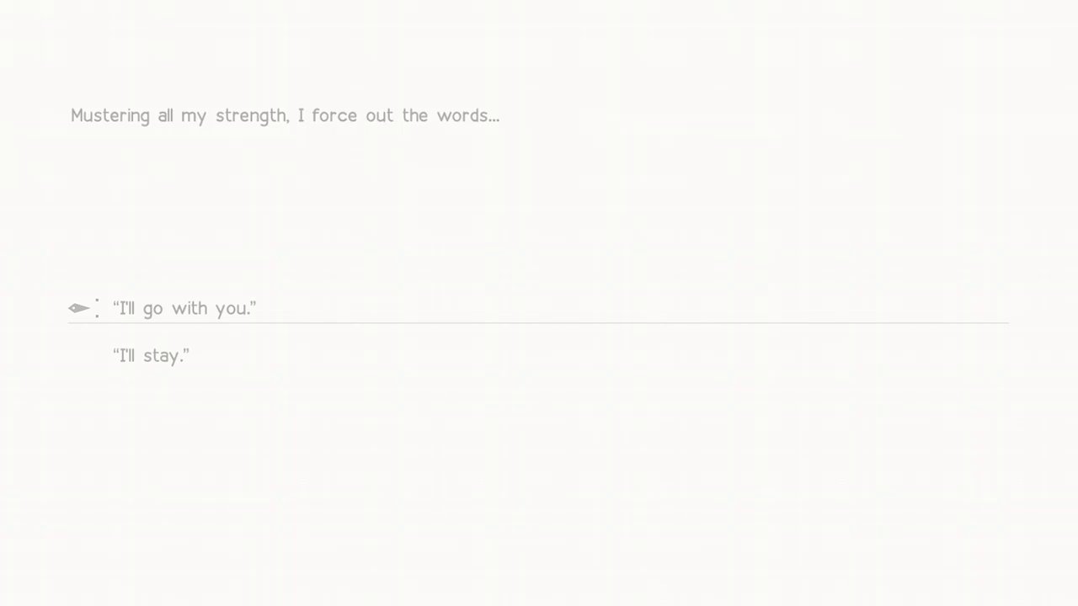
pyautogui.click(183, 309)
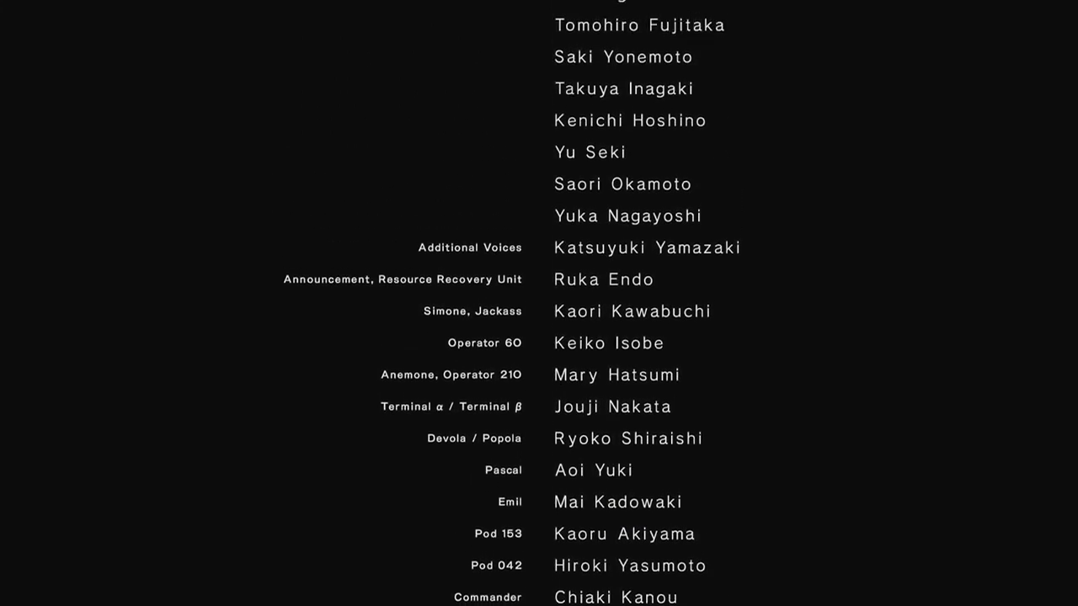
pyautogui.scroll(-3)
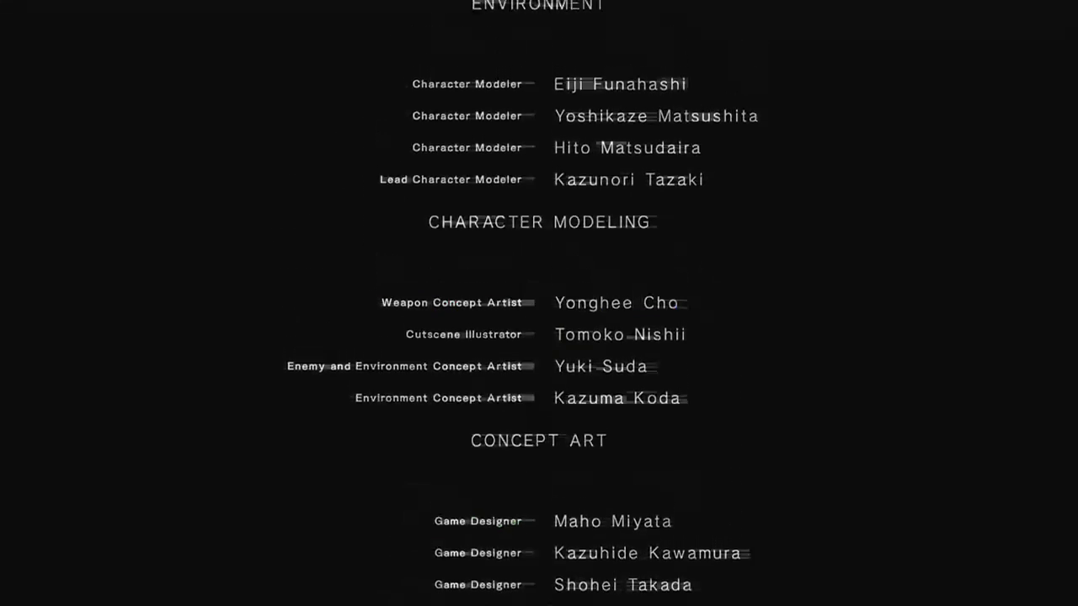
pyautogui.scroll(-3)
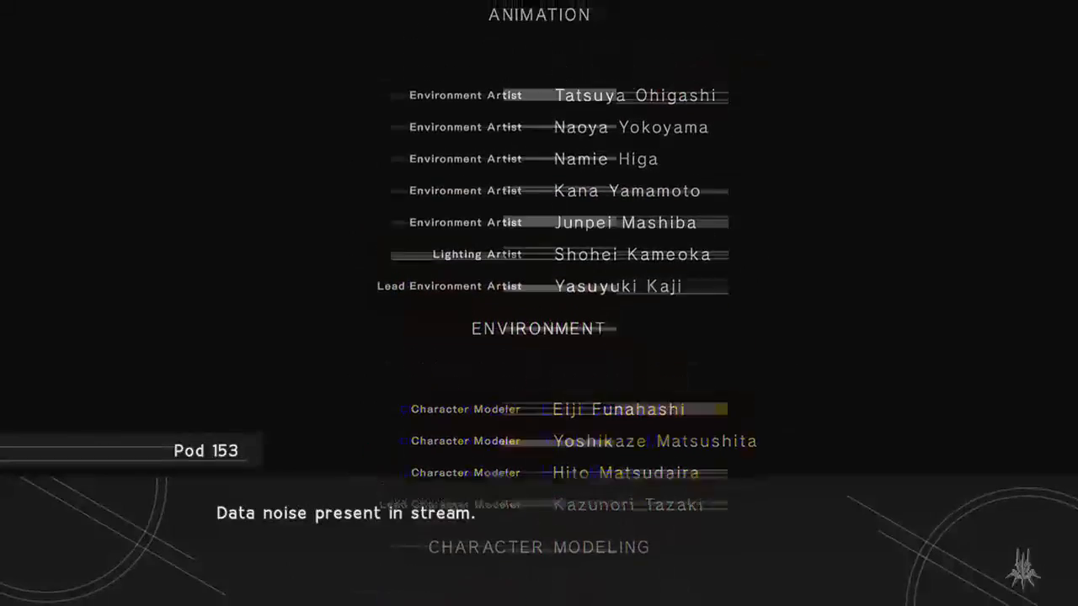
pyautogui.scroll(-3)
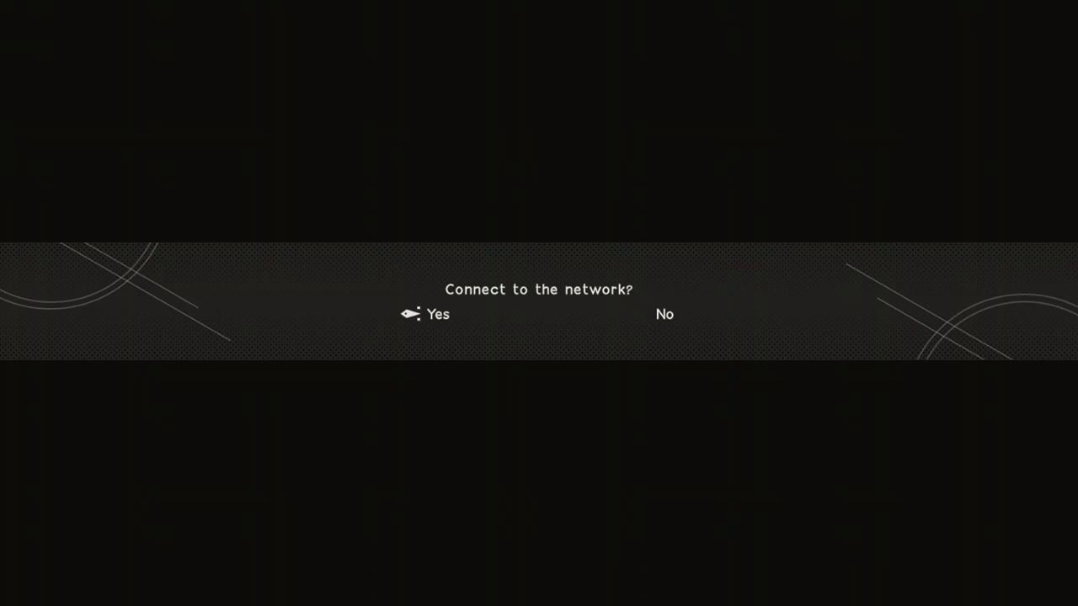
# Step: Leave the map and quest pages, choose New Game and confirm the auto-save notice to show the empty save slots
pyautogui.click(438, 315)
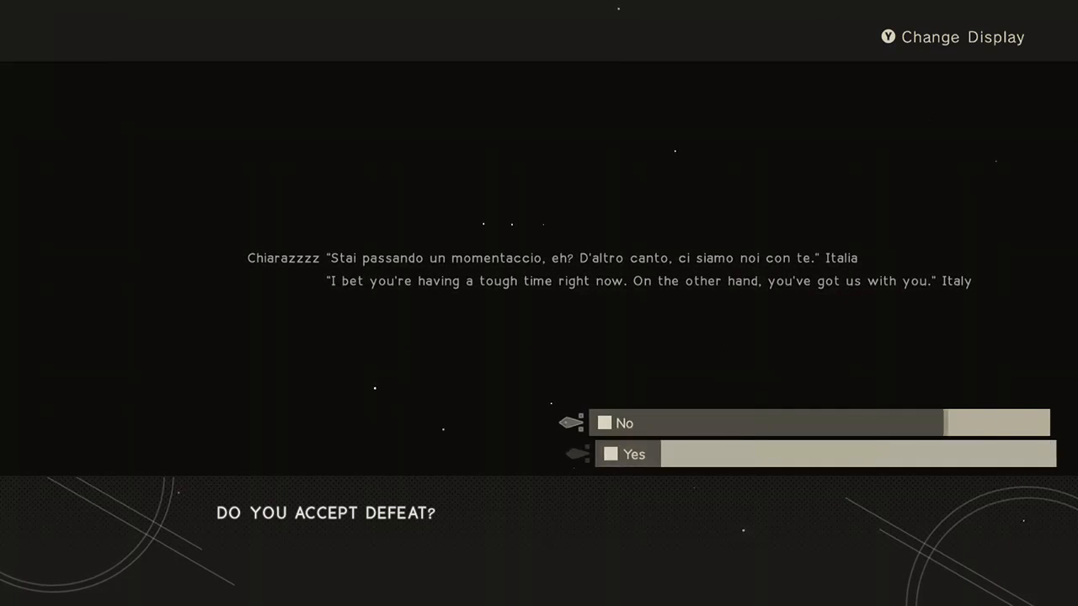
pyautogui.press('down')
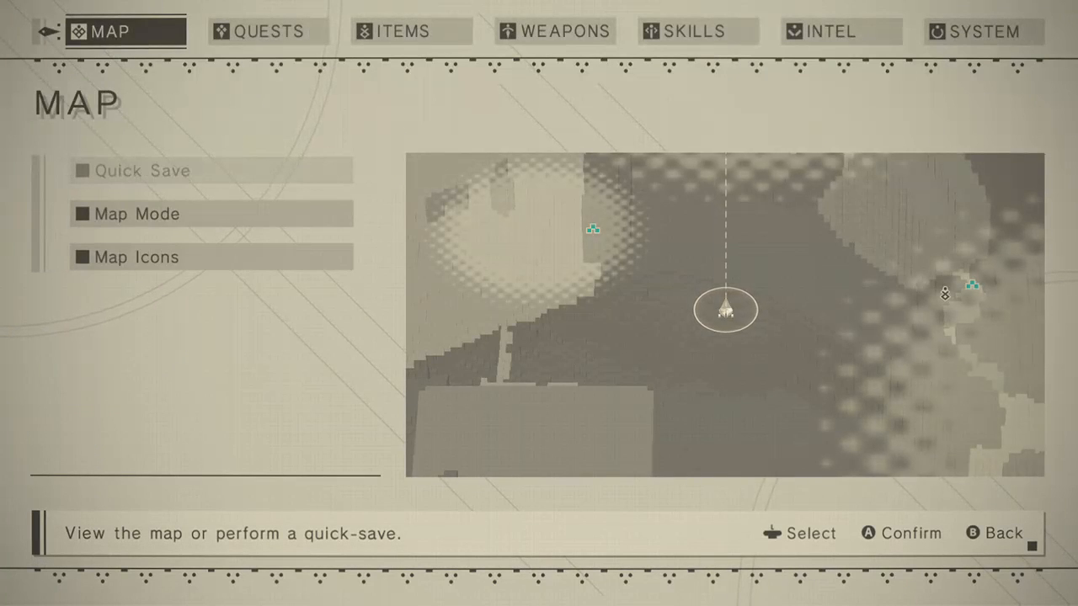
pyautogui.click(141, 170)
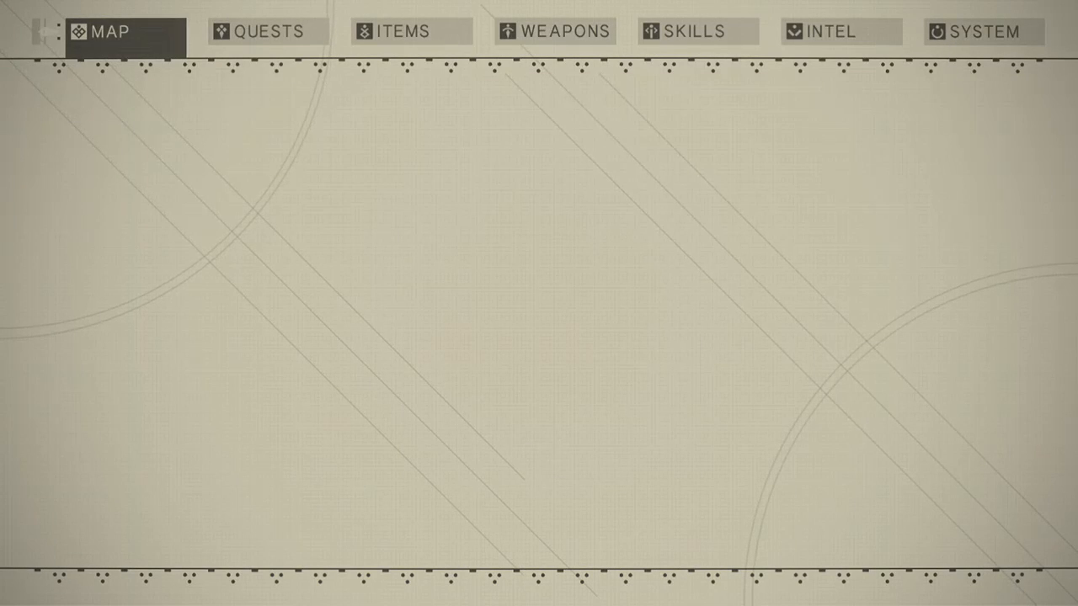
pyautogui.click(268, 30)
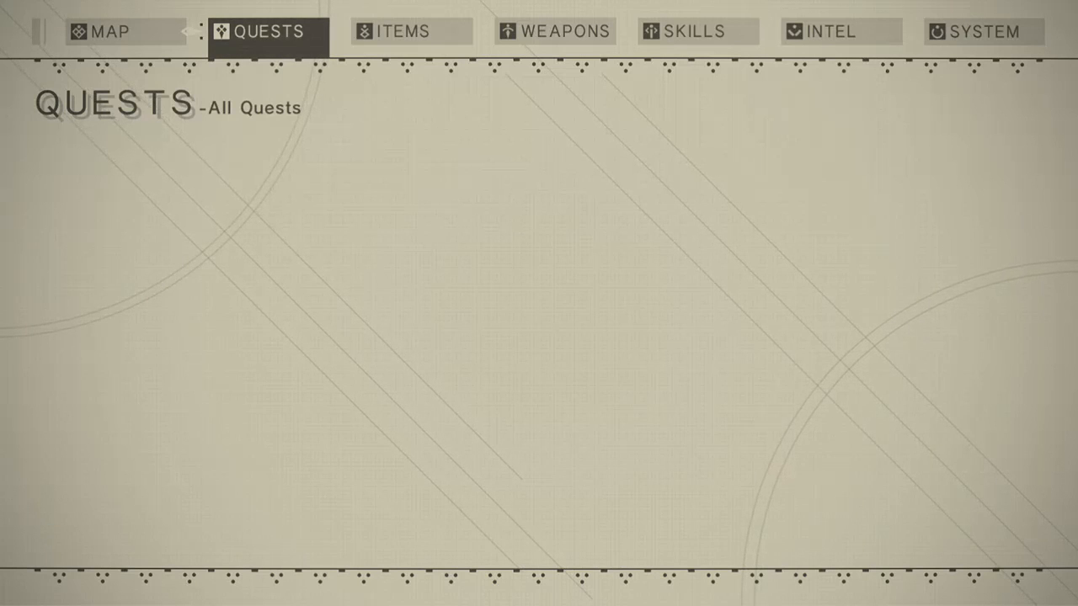
pyautogui.click(411, 31)
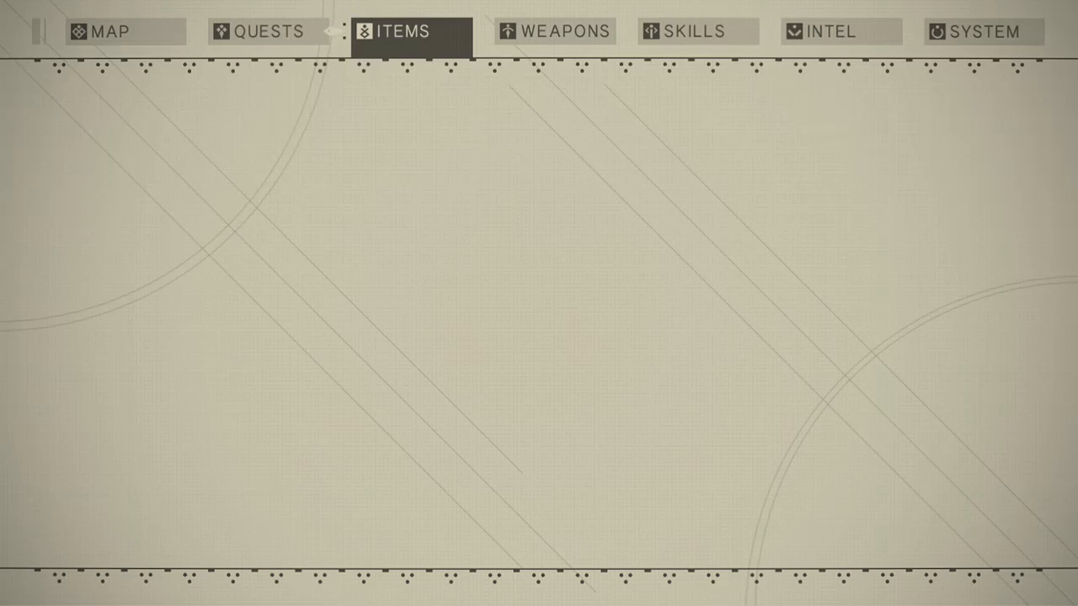
pyautogui.click(556, 30)
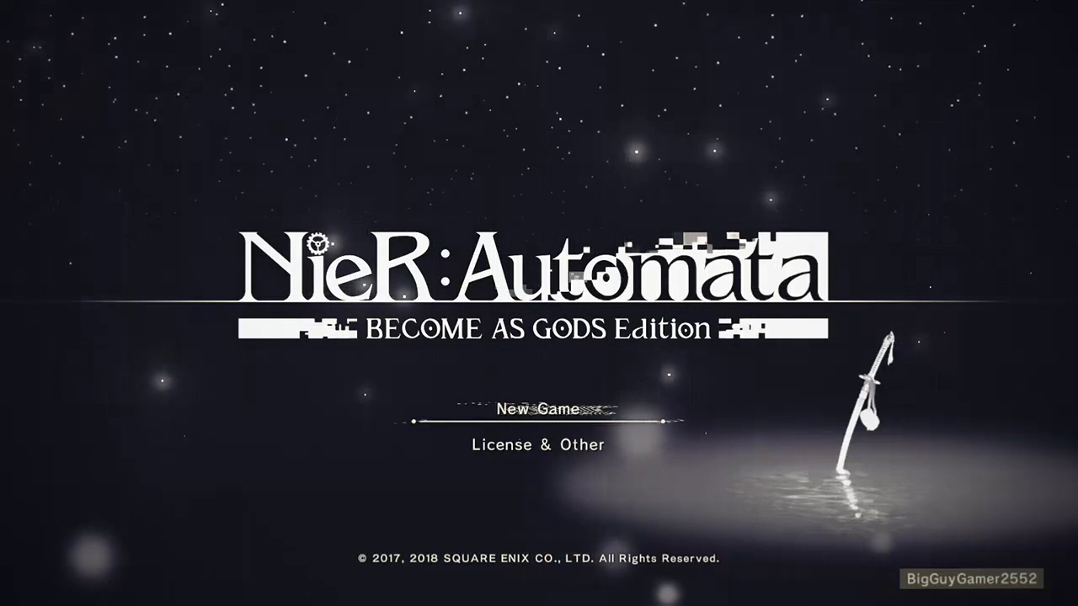
pyautogui.click(535, 409)
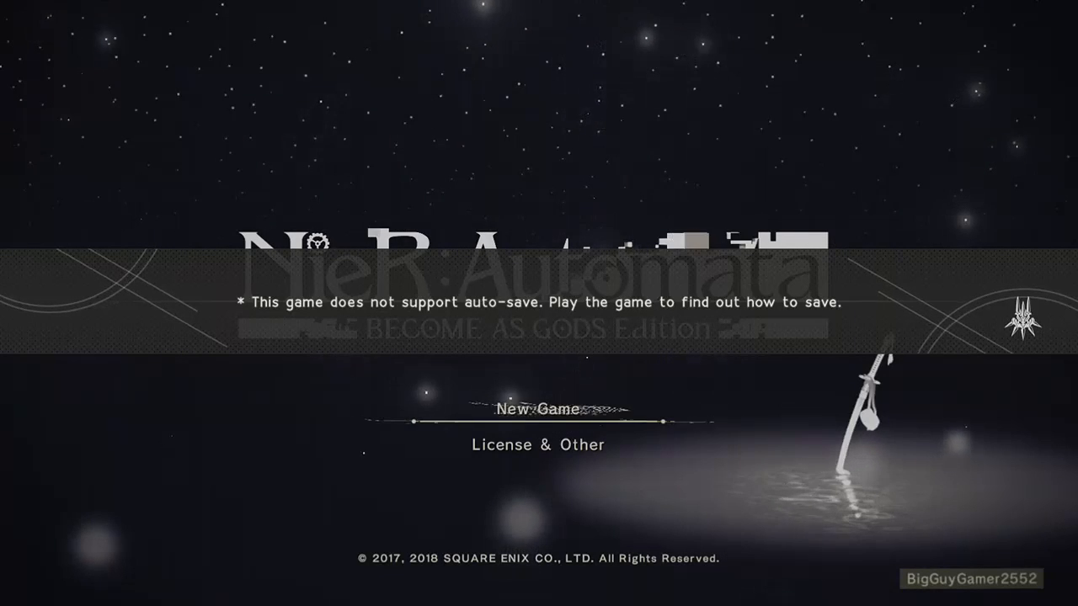
pyautogui.click(536, 409)
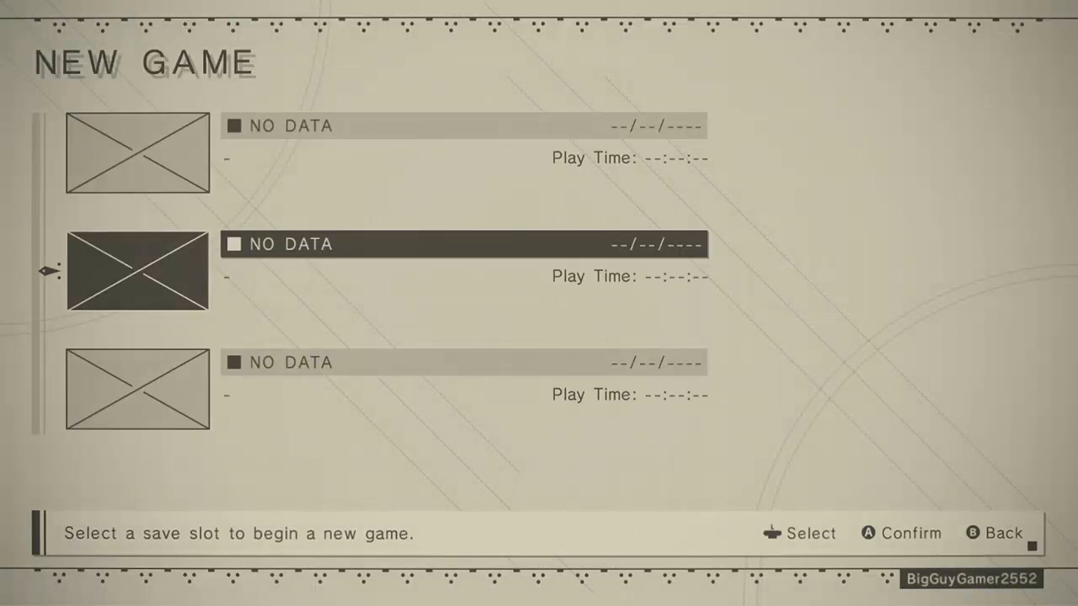